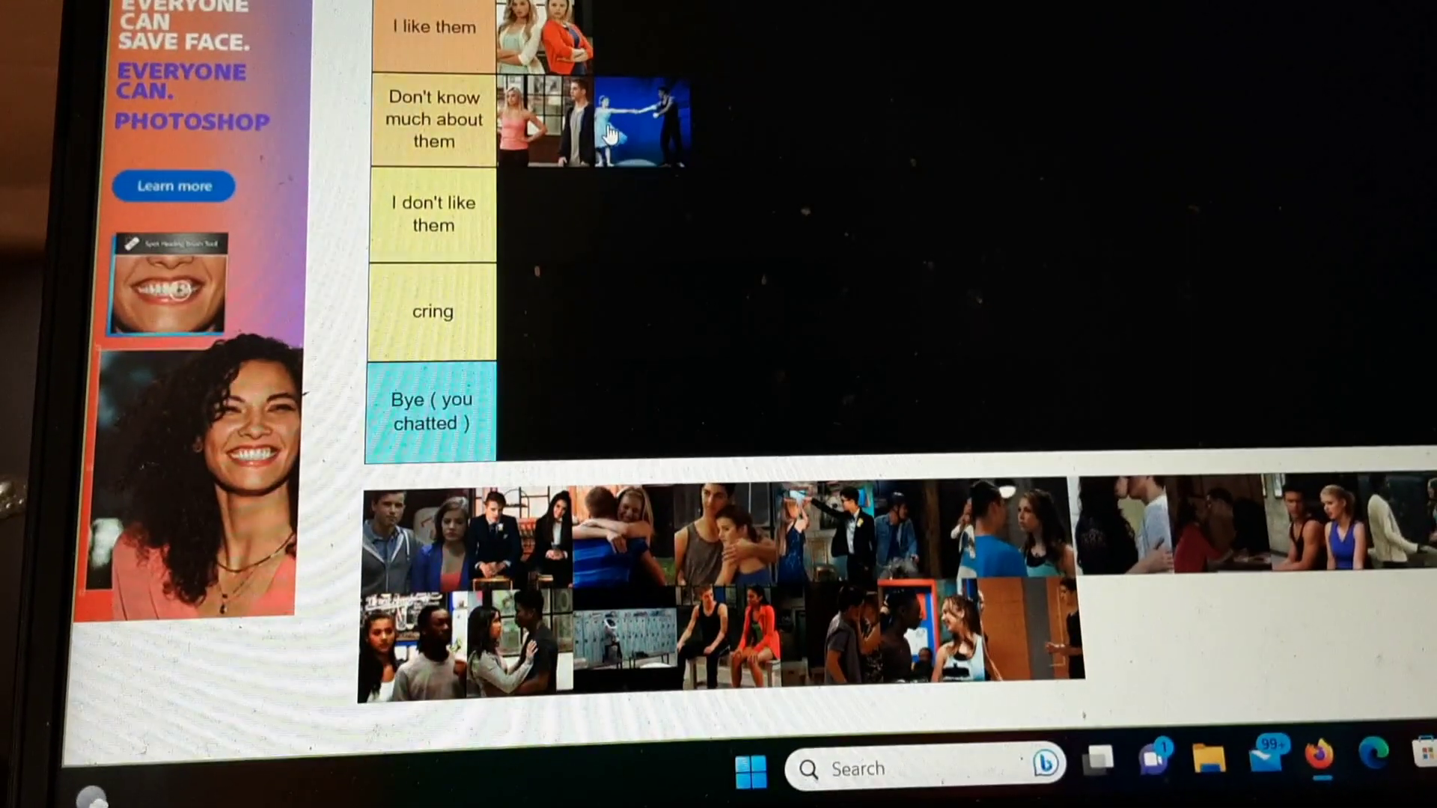
{"action": "scroll", "scroll_direction": "down", "scroll_amount": 3}
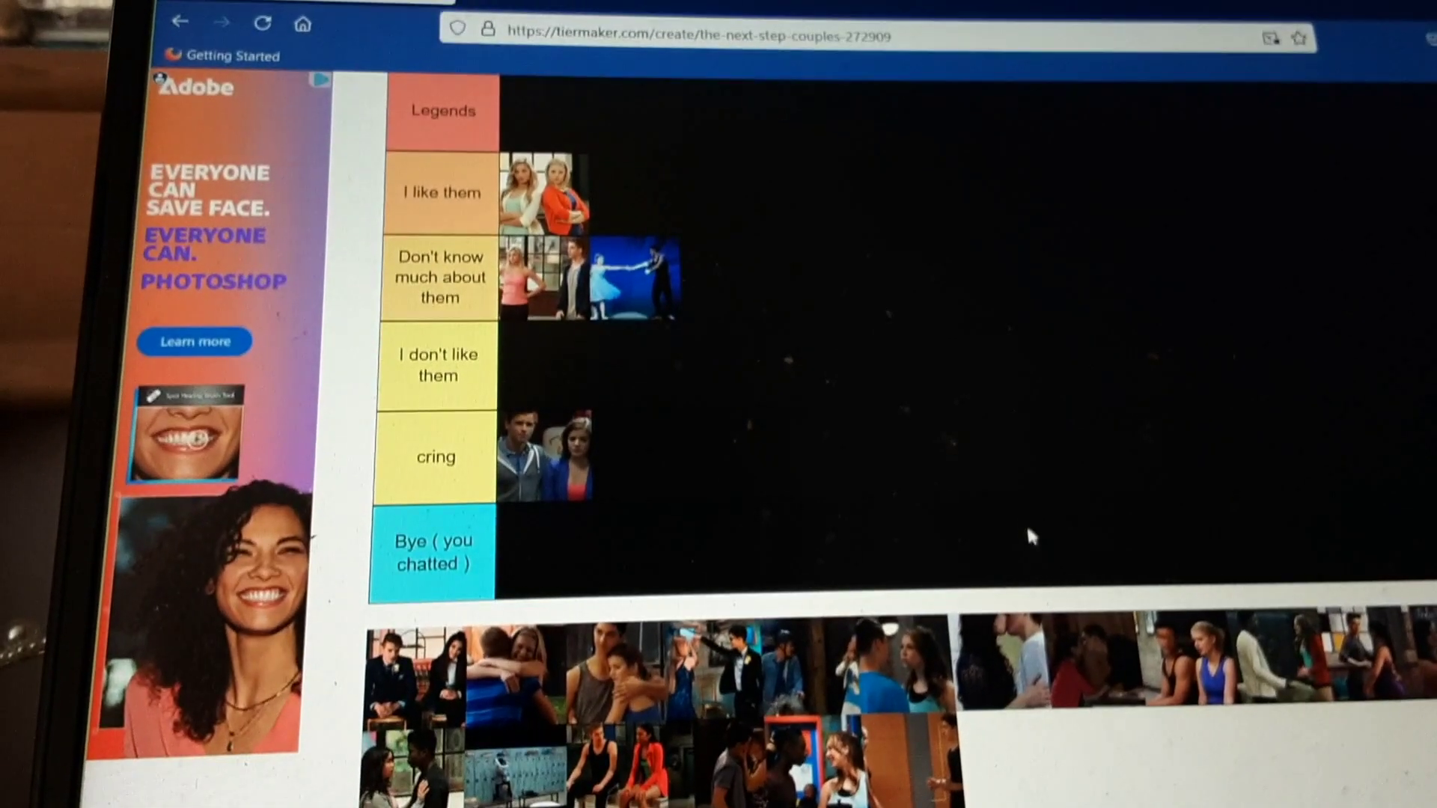
{"action": "scroll", "scroll_direction": "down", "scroll_amount": 3}
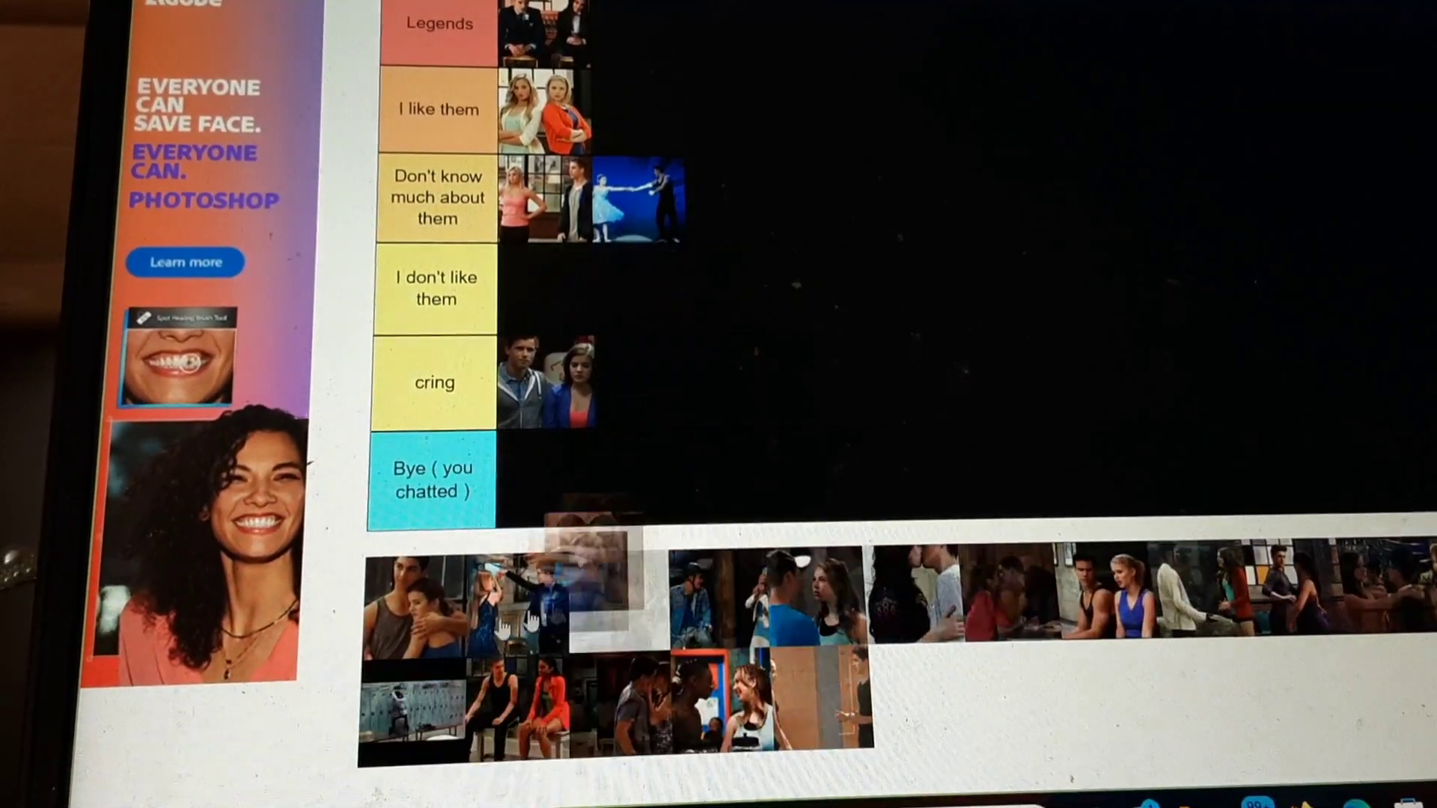
{"action": "scroll", "scroll_direction": "down", "scroll_amount": 3}
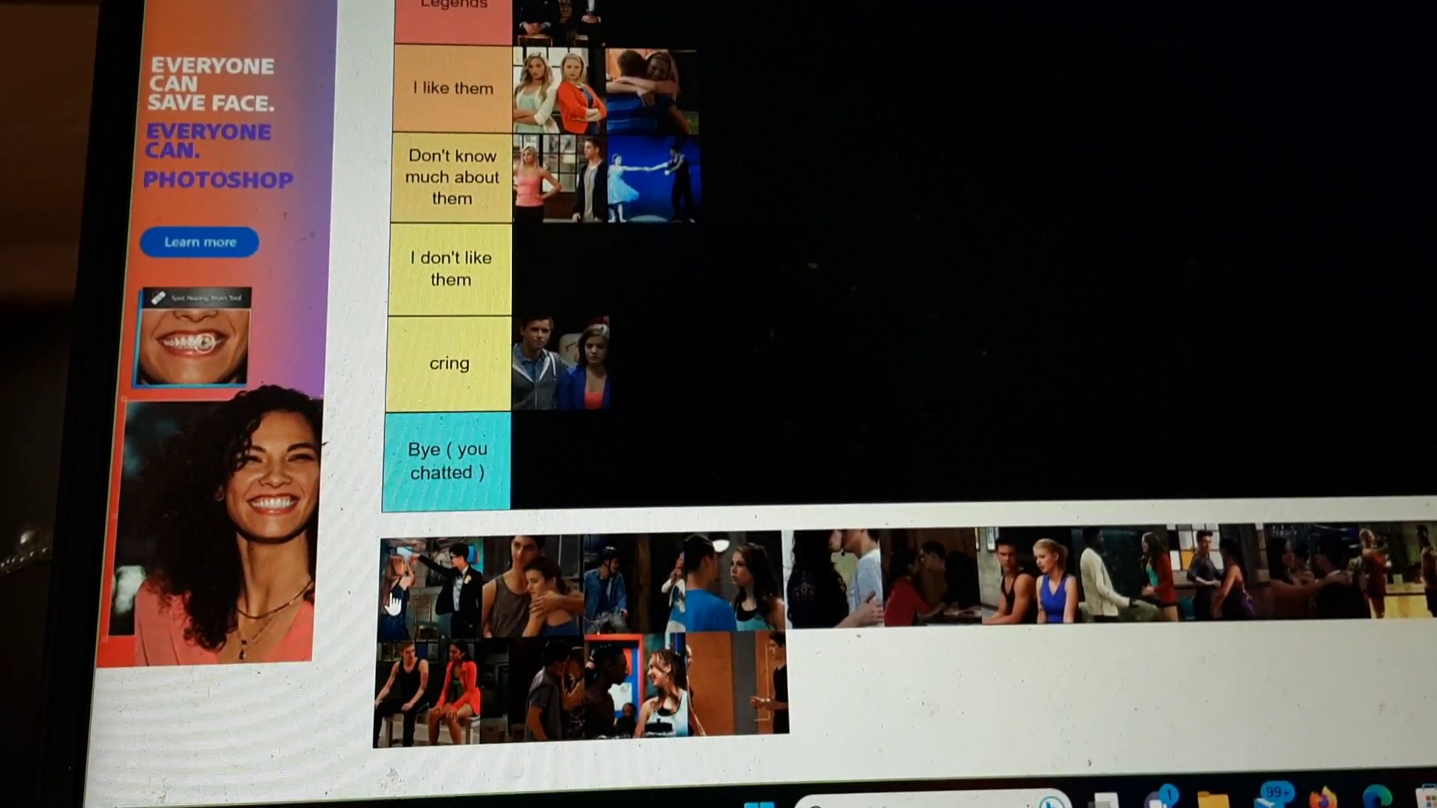
{"action": "scroll", "scroll_direction": "down", "scroll_amount": 3}
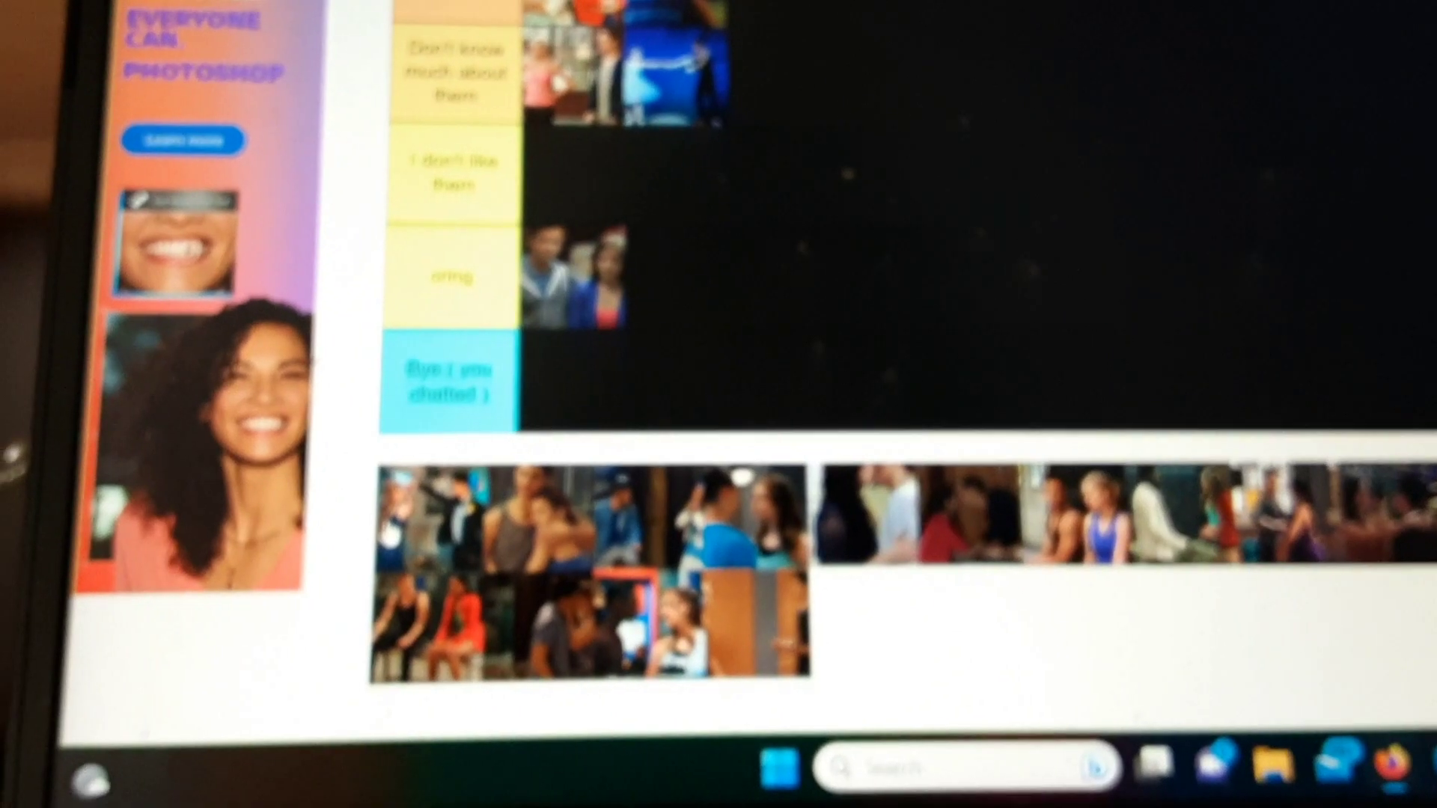
{"action": "scroll", "scroll_direction": "down", "scroll_amount": 3}
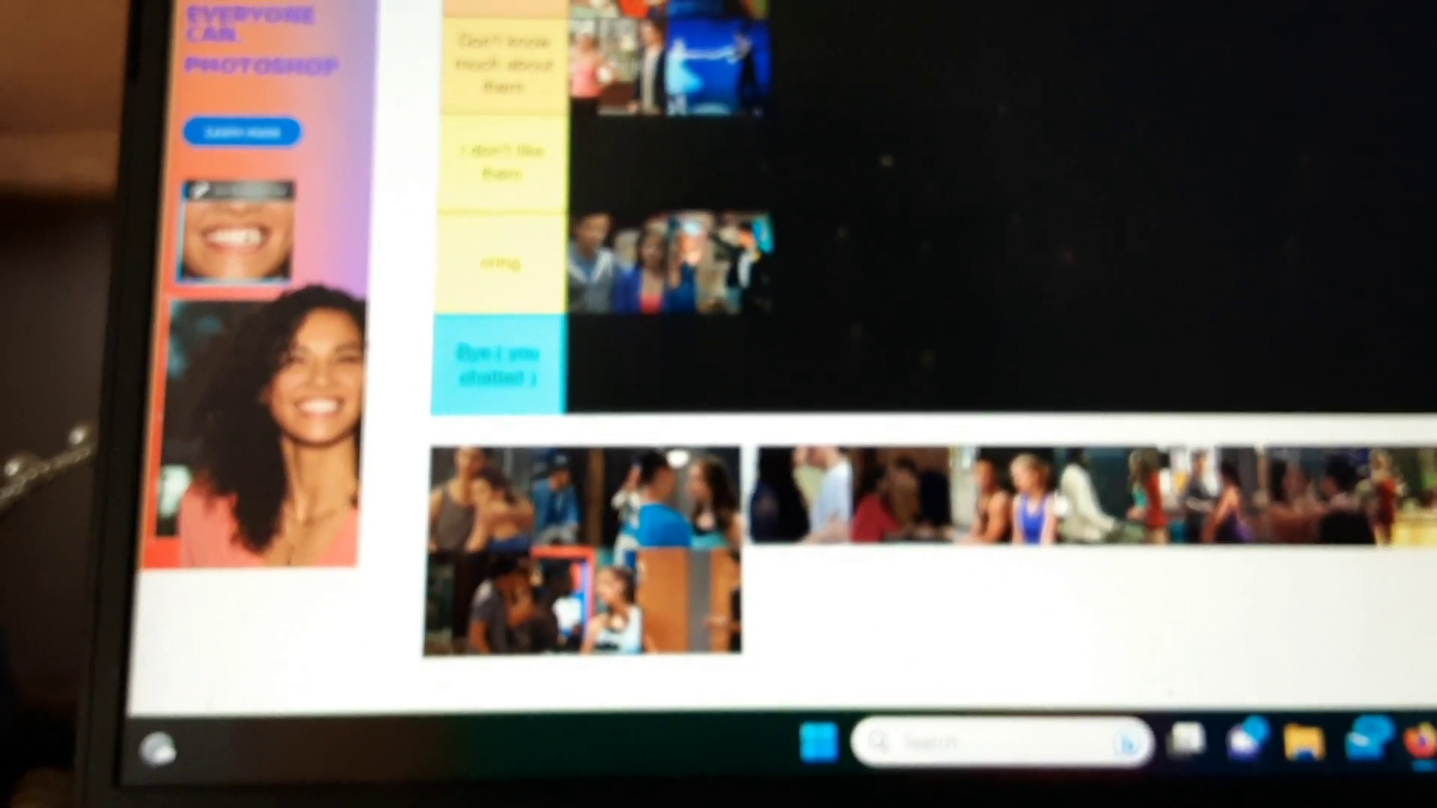
{"action": "scroll", "scroll_direction": "down", "scroll_amount": 3}
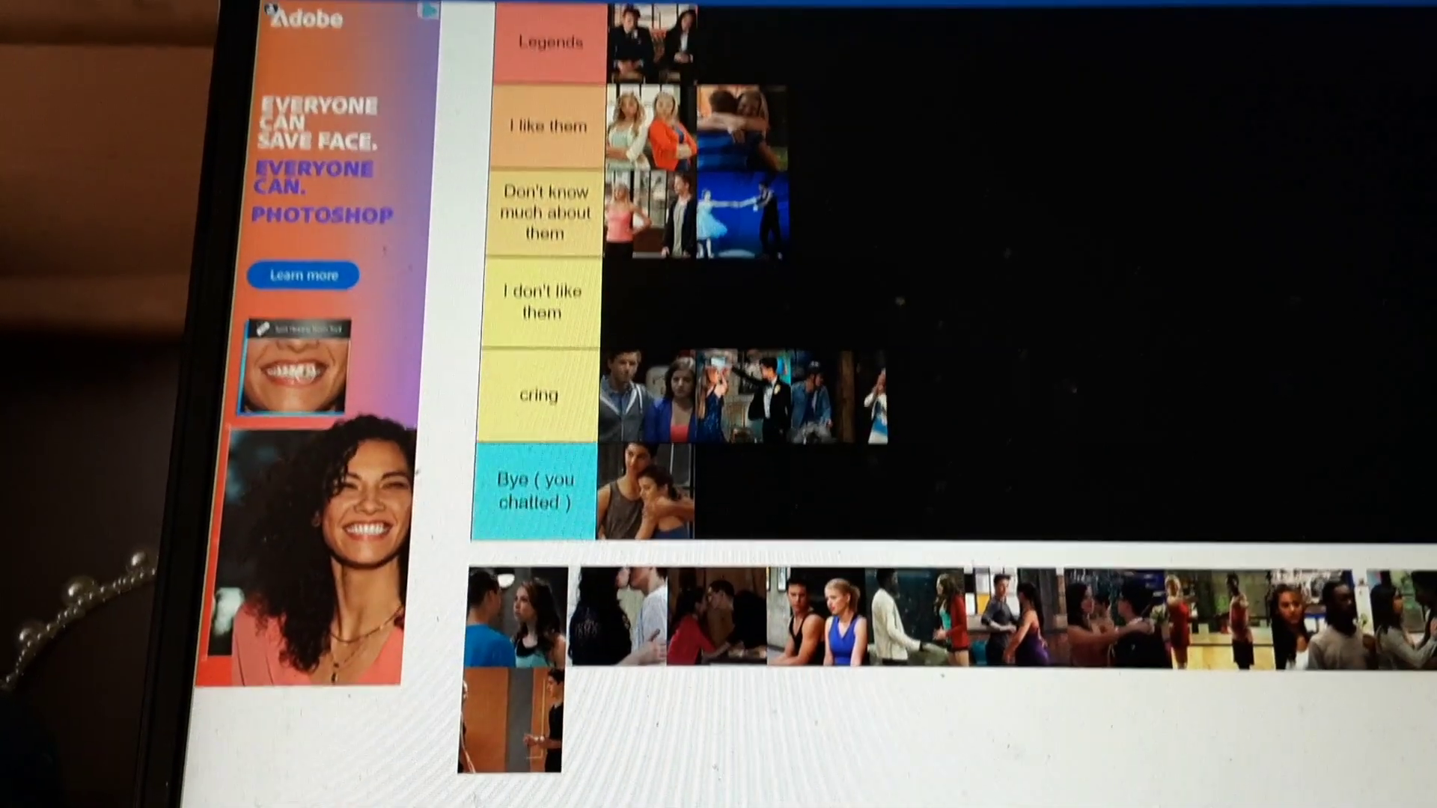
{"action": "scroll", "scroll_direction": "down", "scroll_amount": 3}
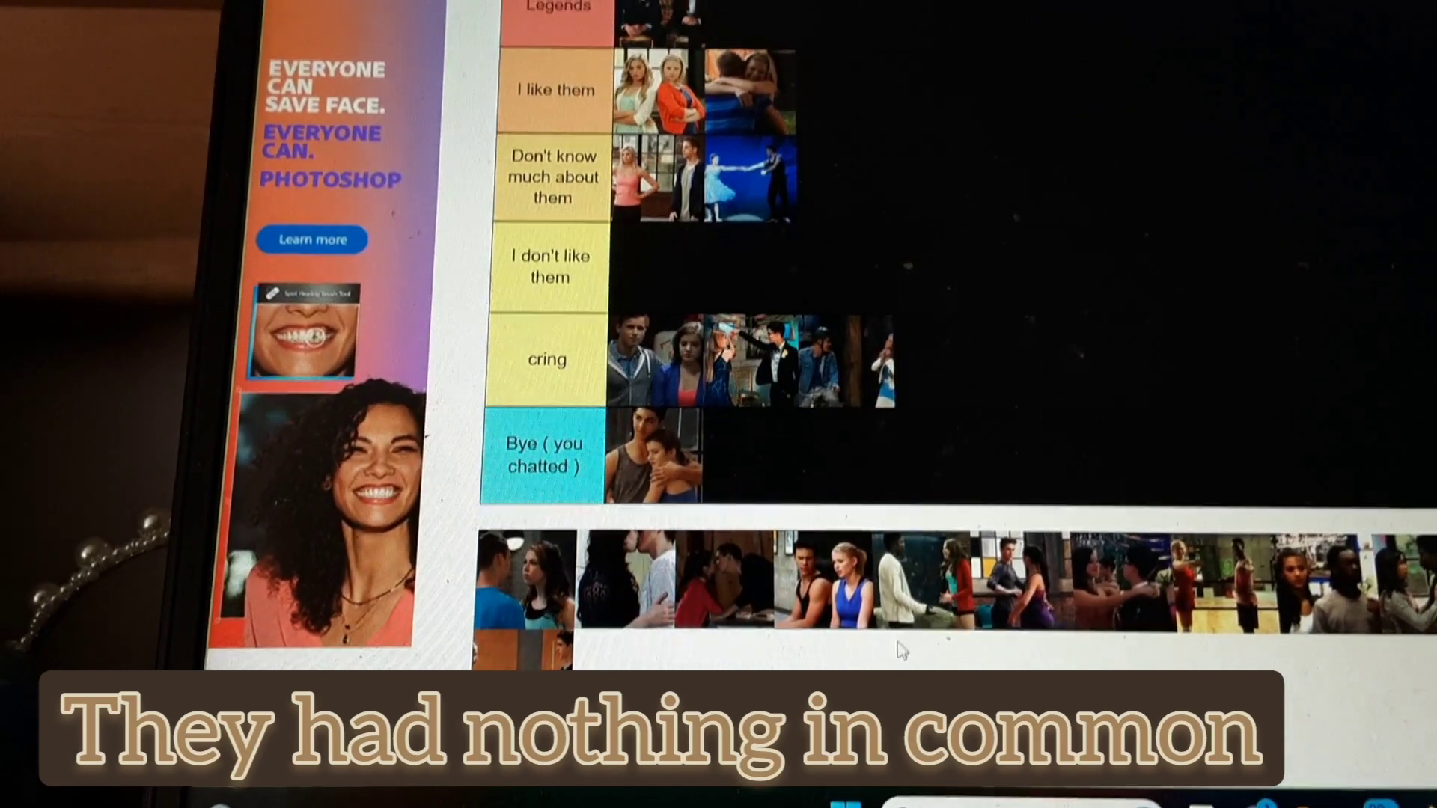
{"action": "scroll", "scroll_direction": "down", "scroll_amount": 3}
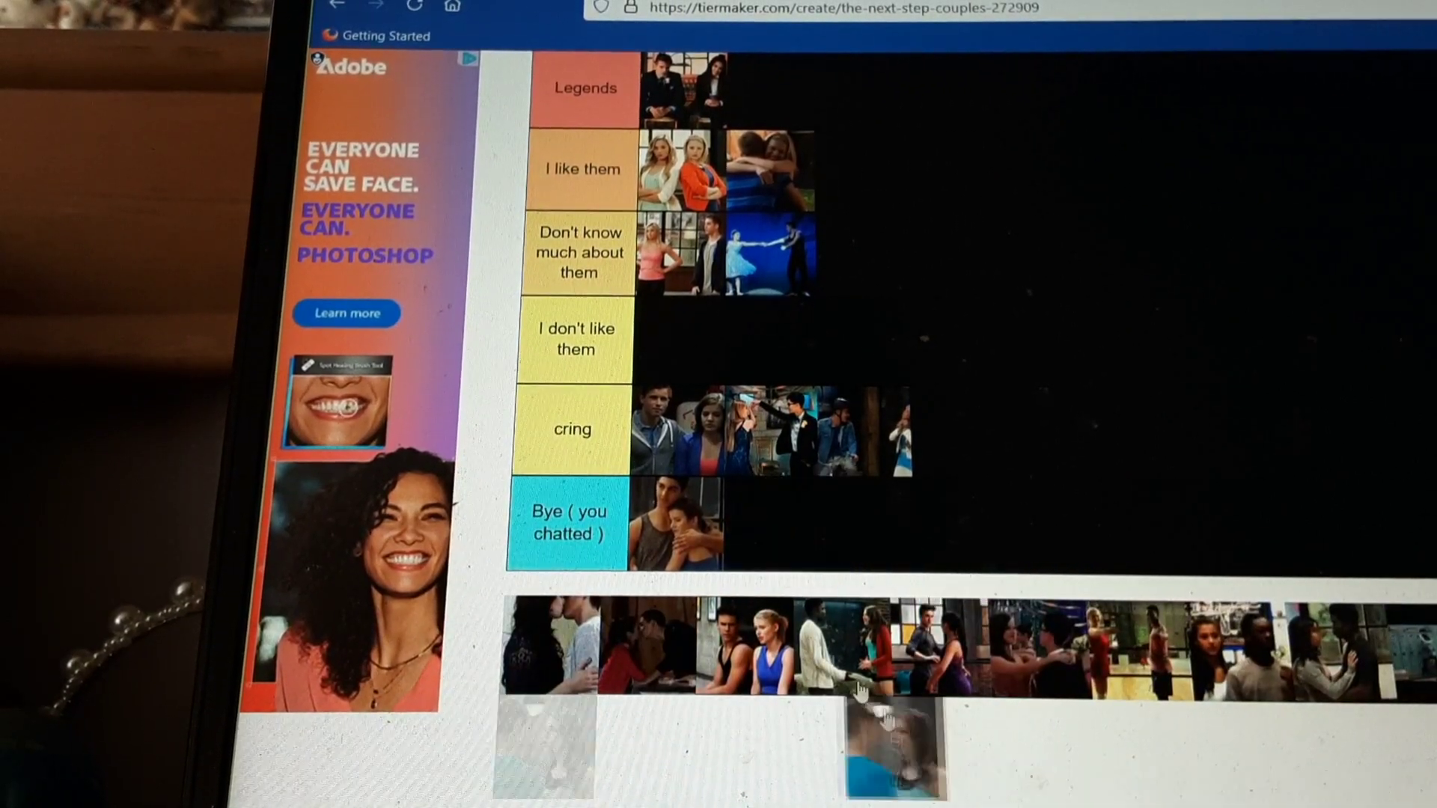
{"action": "scroll", "scroll_direction": "down", "scroll_amount": 3}
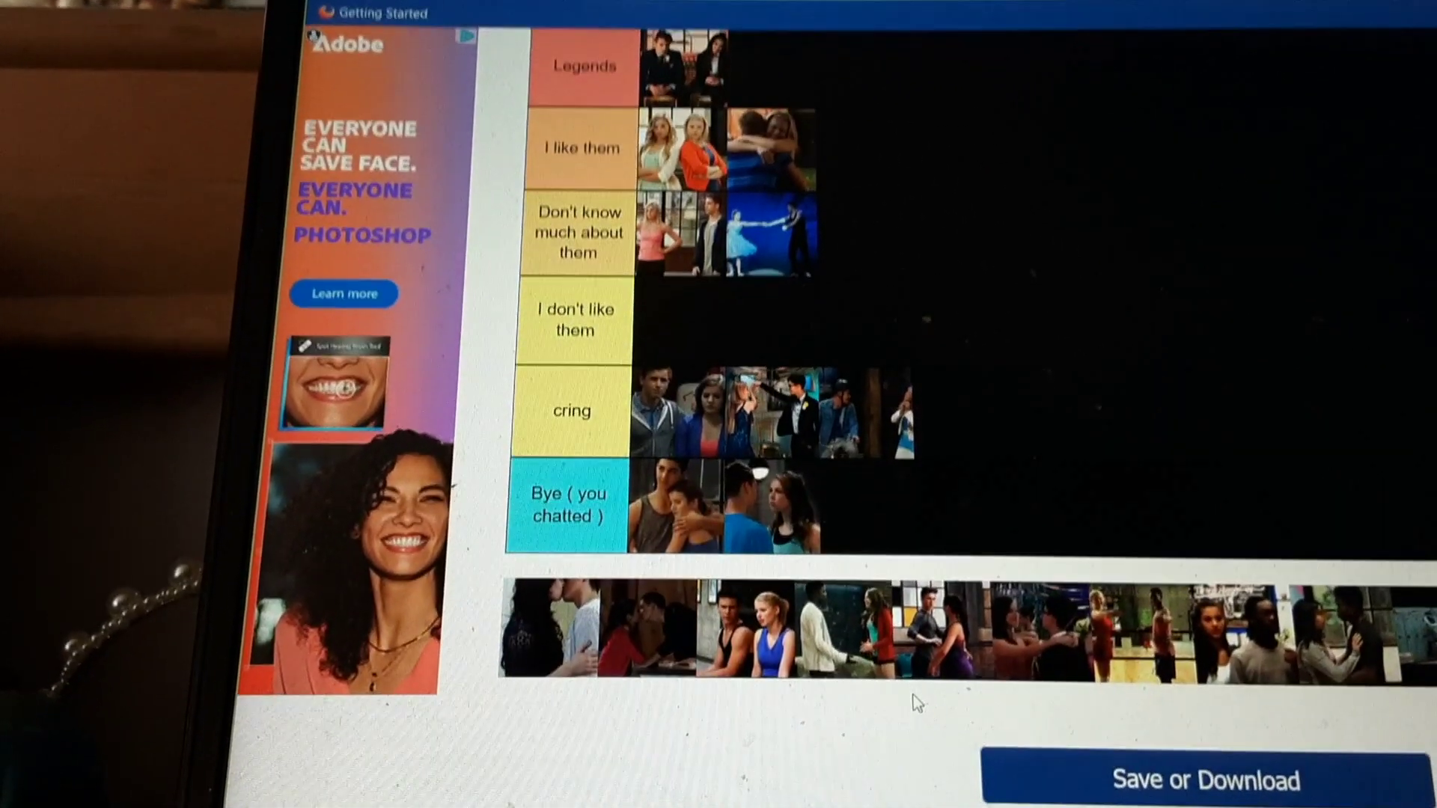
{"action": "scroll", "scroll_direction": "down", "scroll_amount": 3}
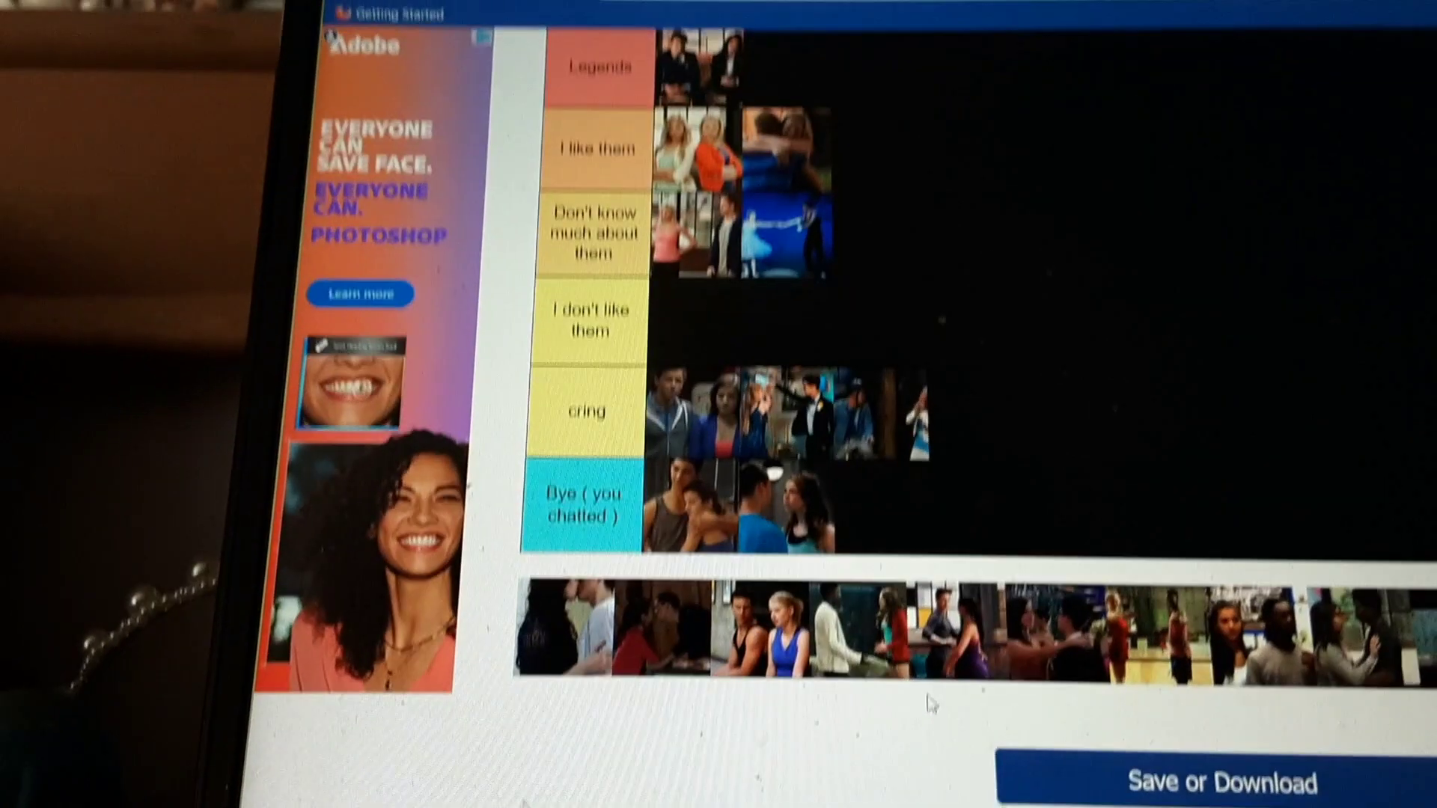
{"action": "scroll", "scroll_direction": "down", "scroll_amount": 3}
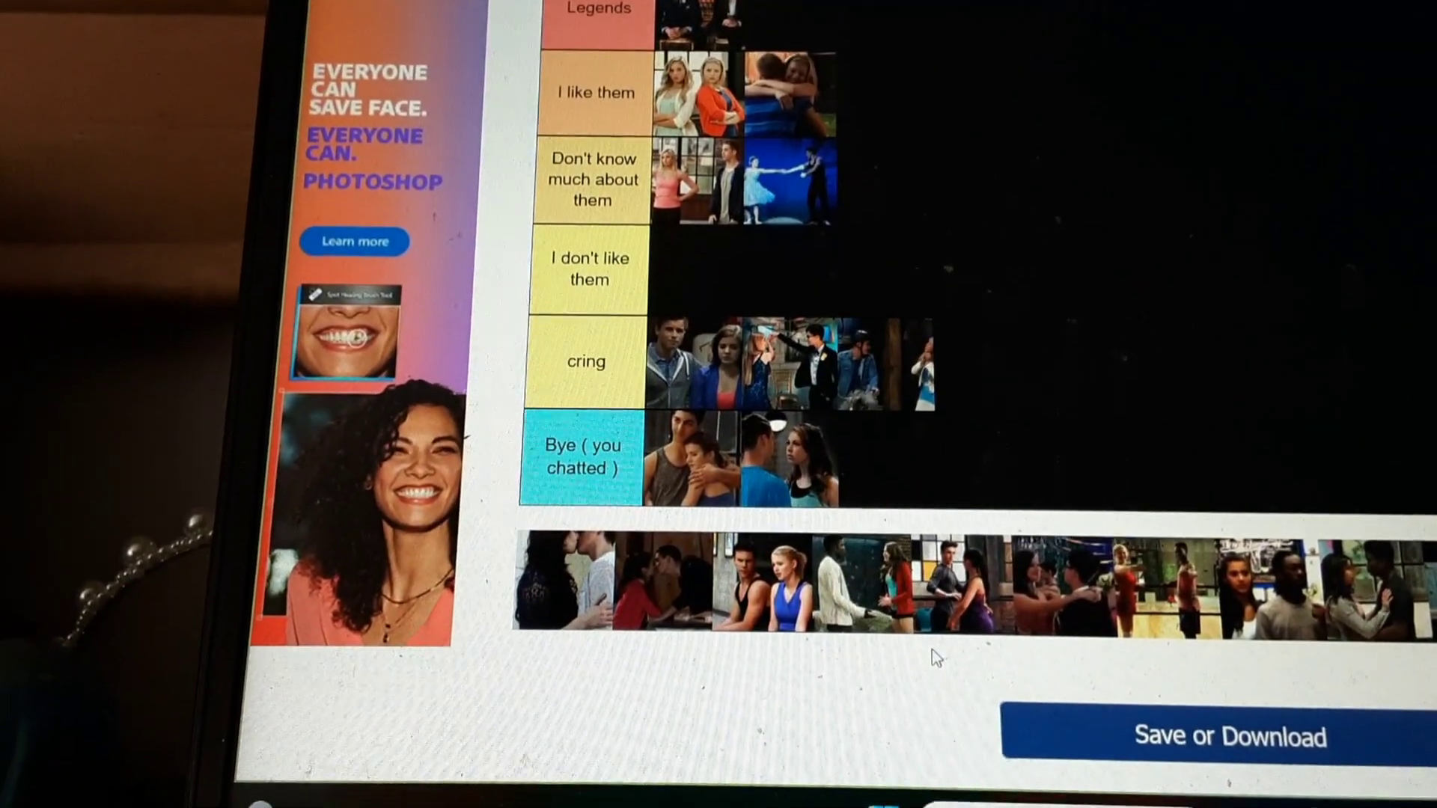
{"action": "scroll", "scroll_direction": "down", "scroll_amount": 3}
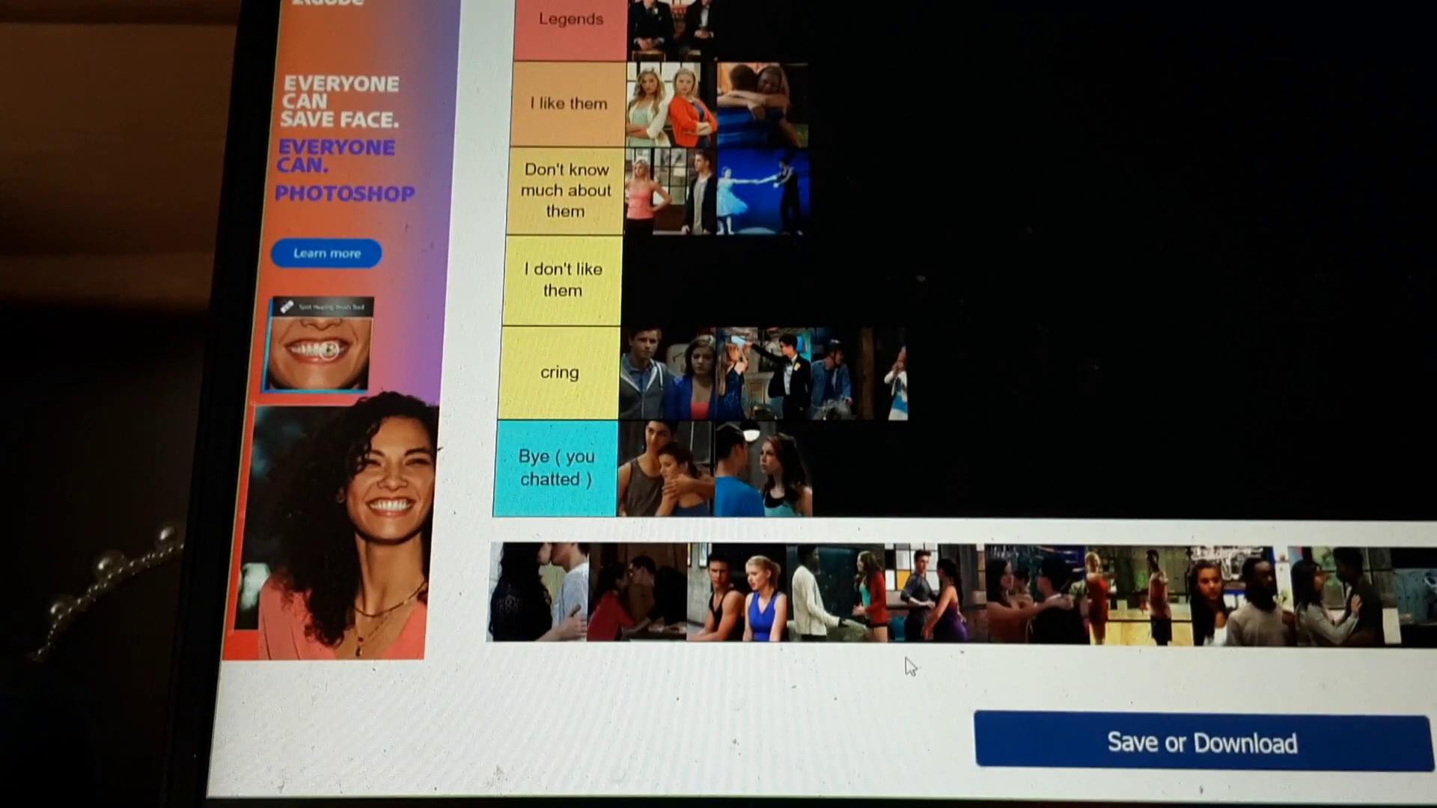
{"action": "scroll", "scroll_direction": "down", "scroll_amount": 3}
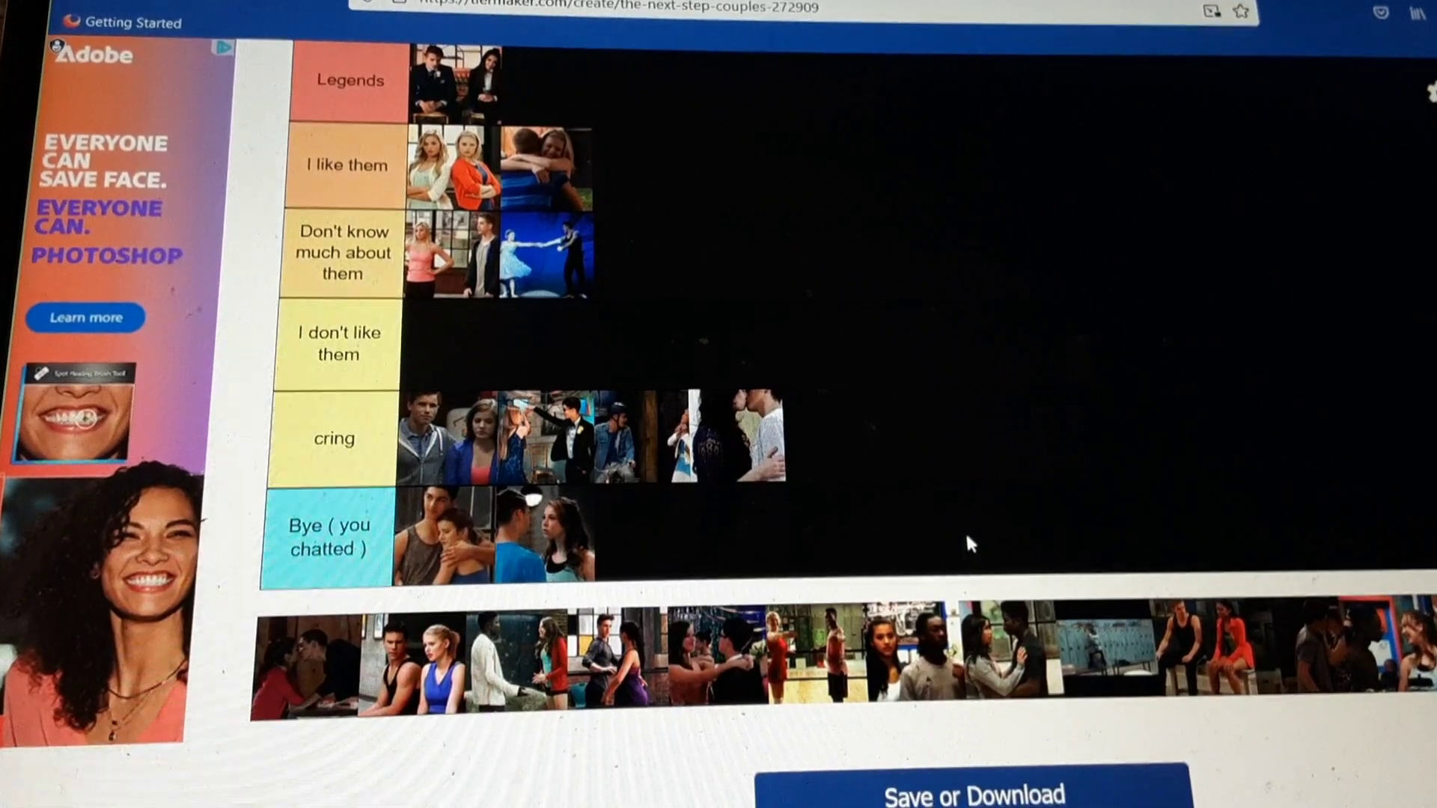
{"action": "scroll", "scroll_direction": "down", "scroll_amount": 3}
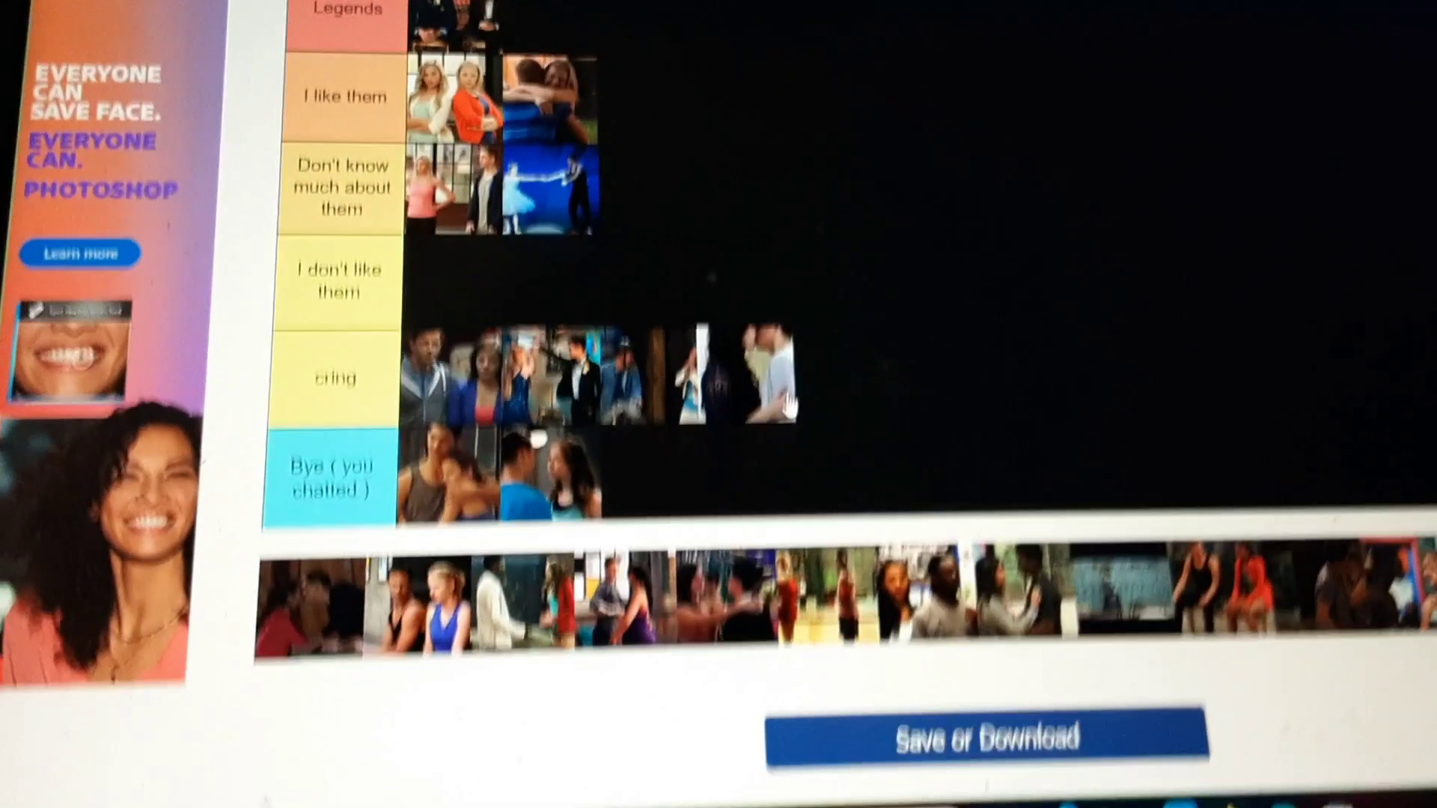
{"action": "scroll", "scroll_direction": "down", "scroll_amount": 3}
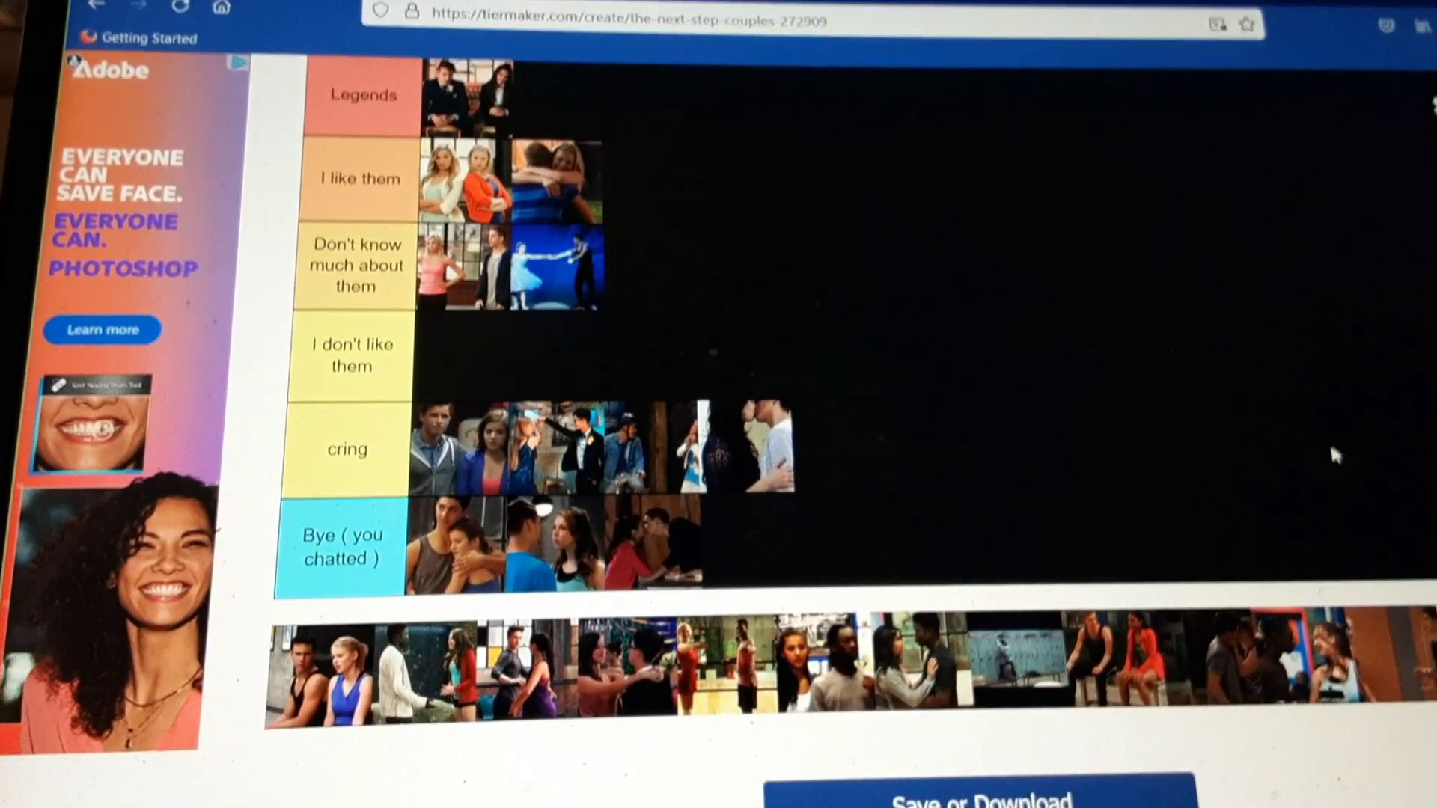
{"action": "mouse_move", "coordinate": [316, 747]}
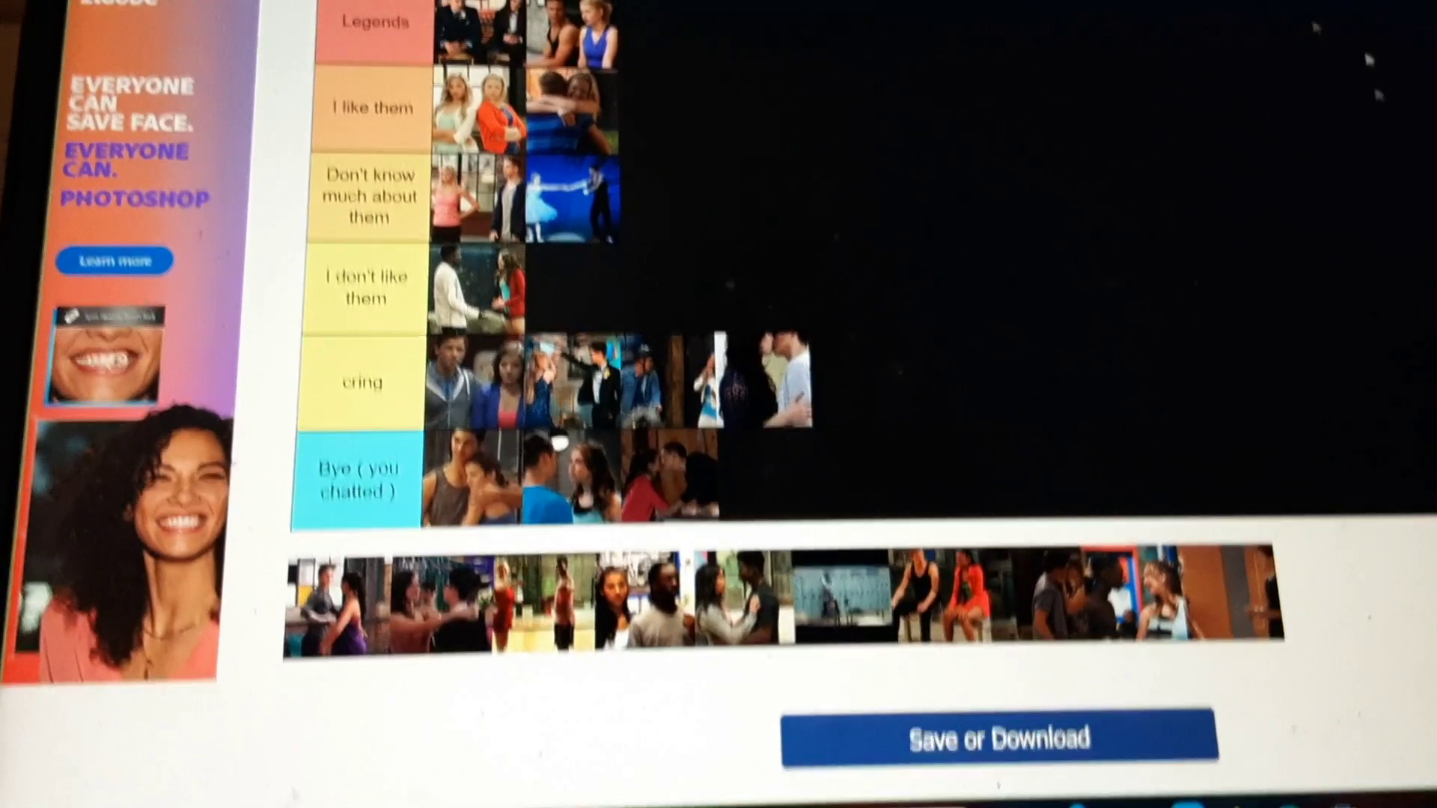
{"action": "scroll", "scroll_direction": "down", "scroll_amount": 3}
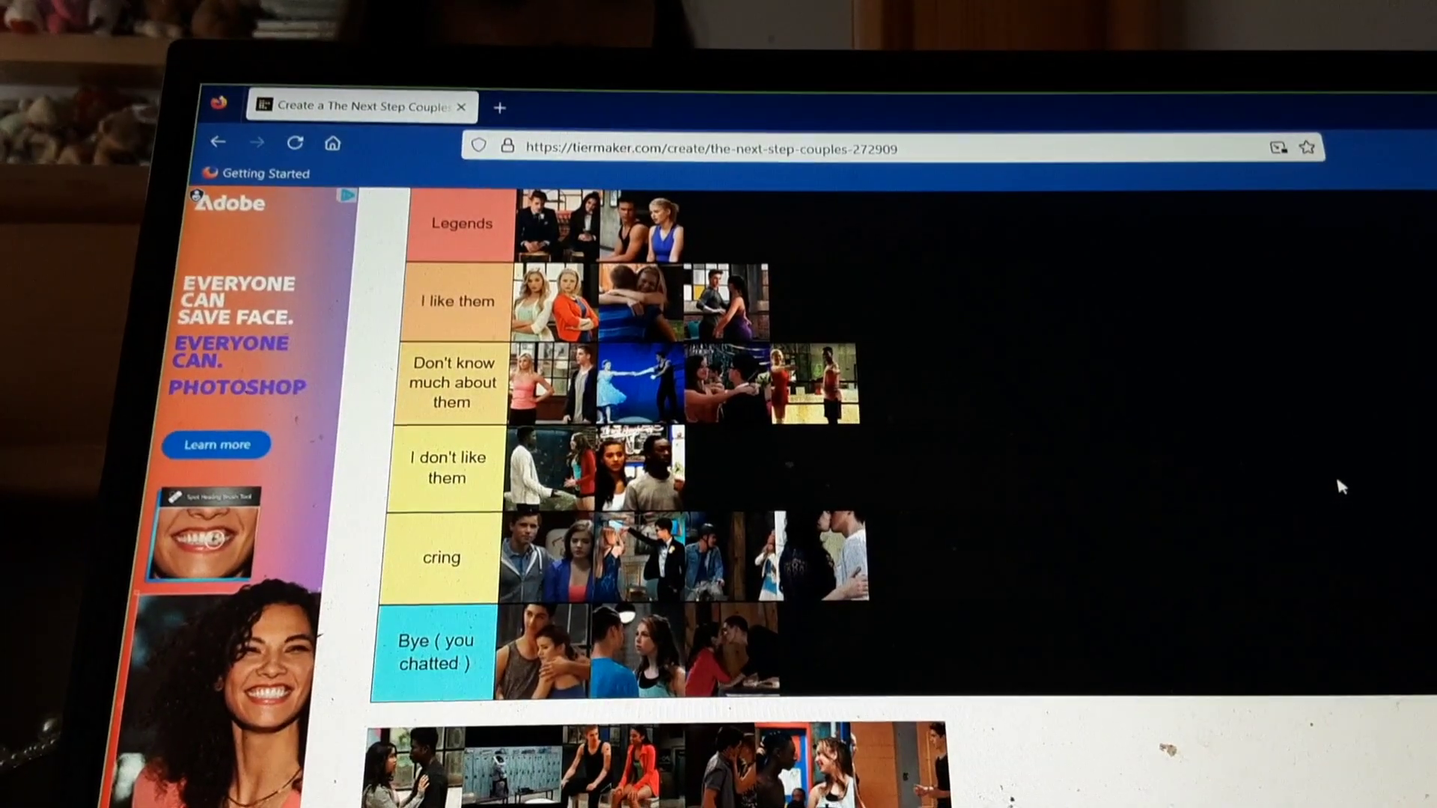
{"action": "scroll", "scroll_direction": "down", "scroll_amount": 3}
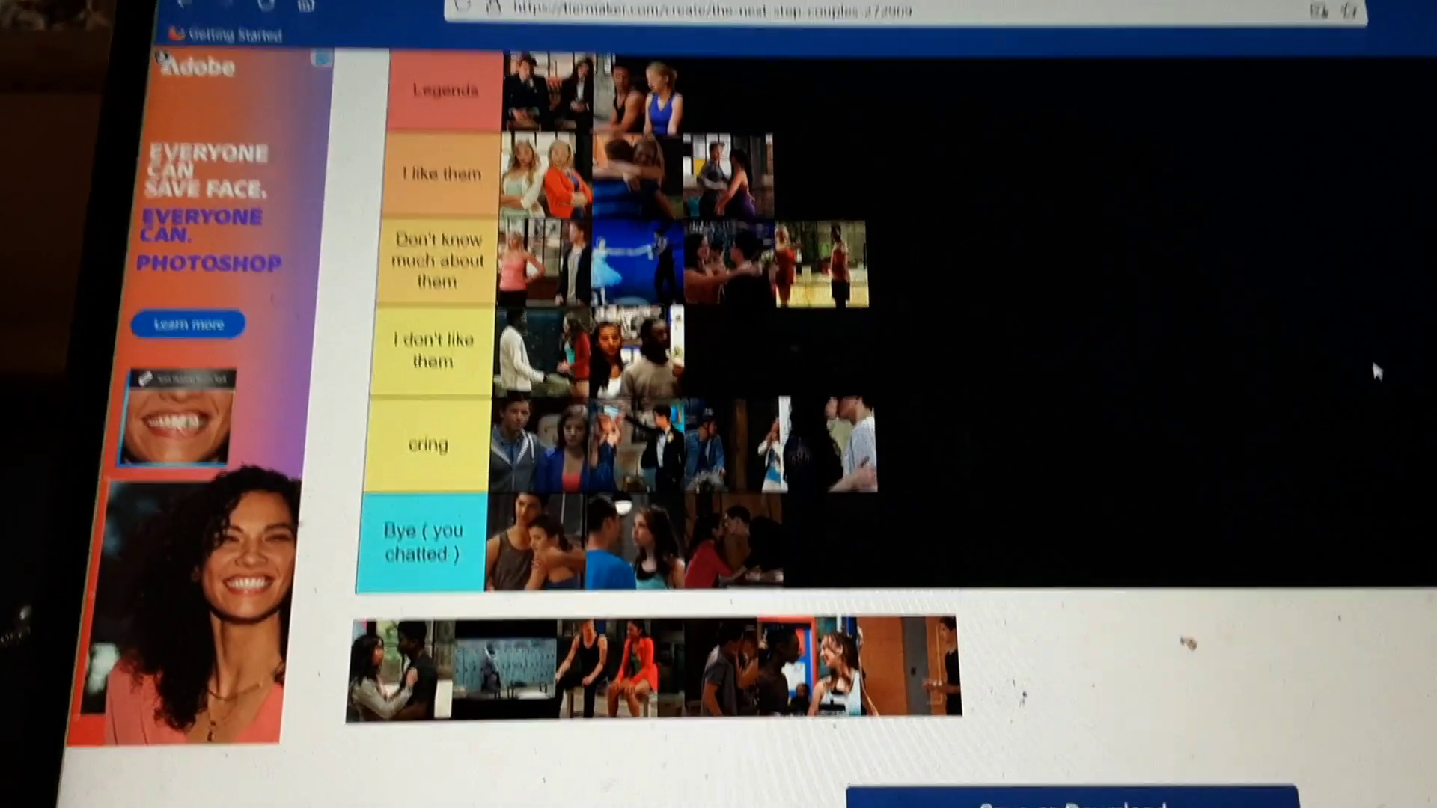
{"action": "scroll", "scroll_direction": "down", "scroll_amount": 3}
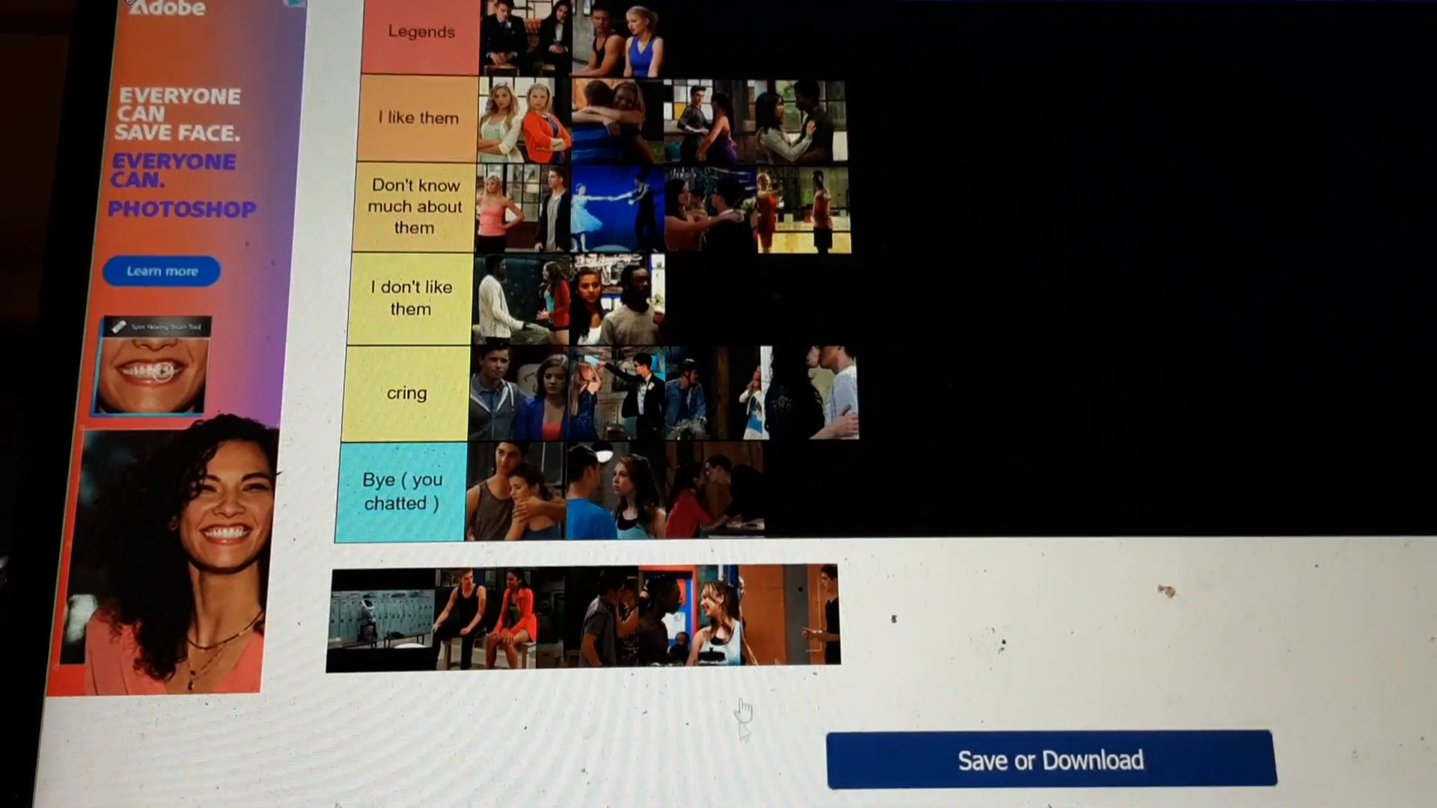
{"action": "scroll", "scroll_direction": "down", "scroll_amount": 3}
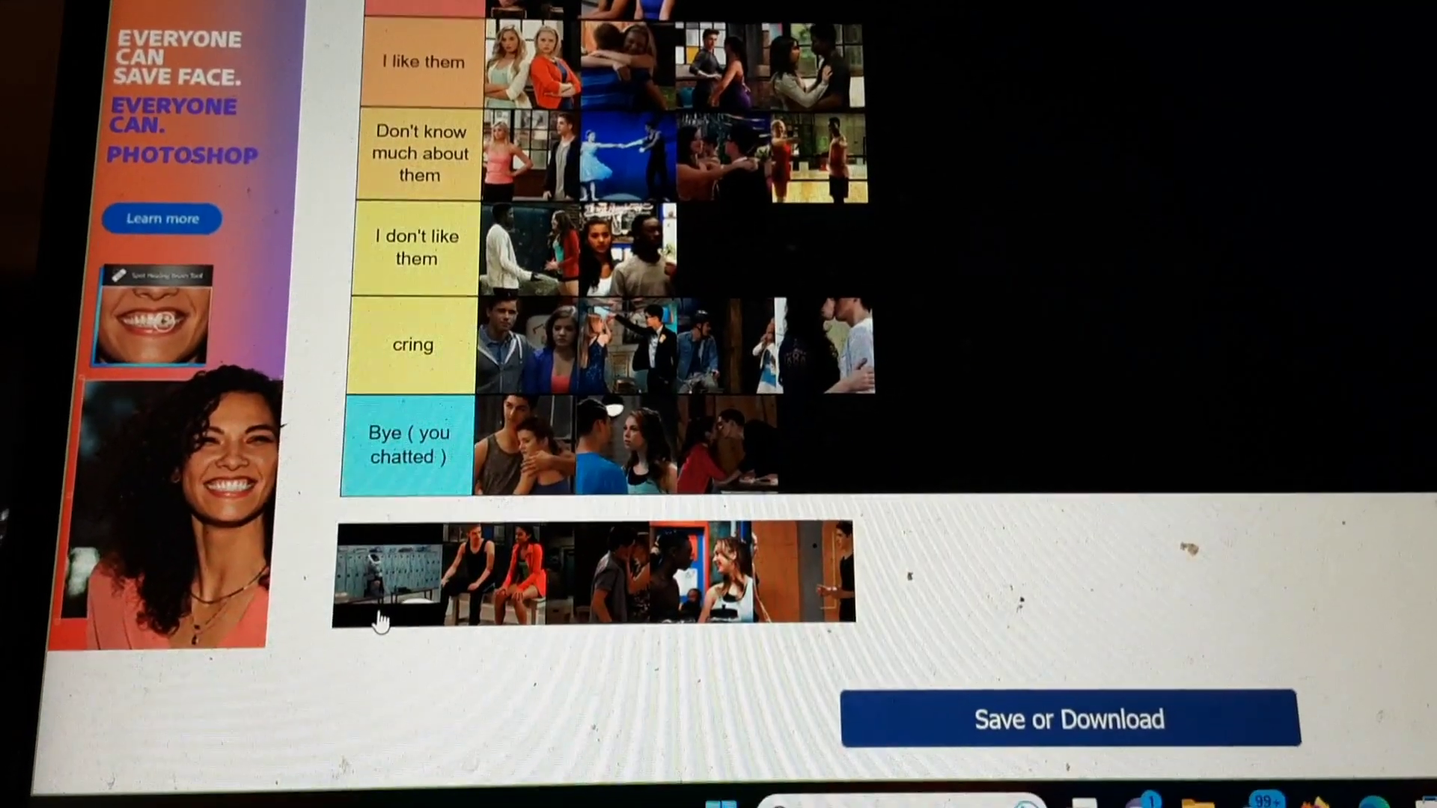